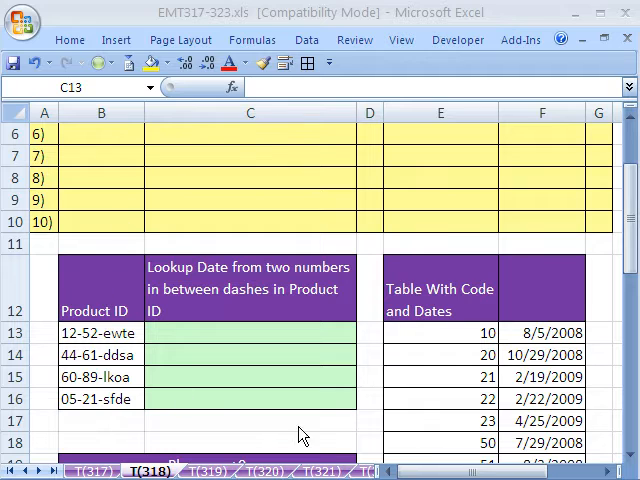
mouse_move(372, 96)
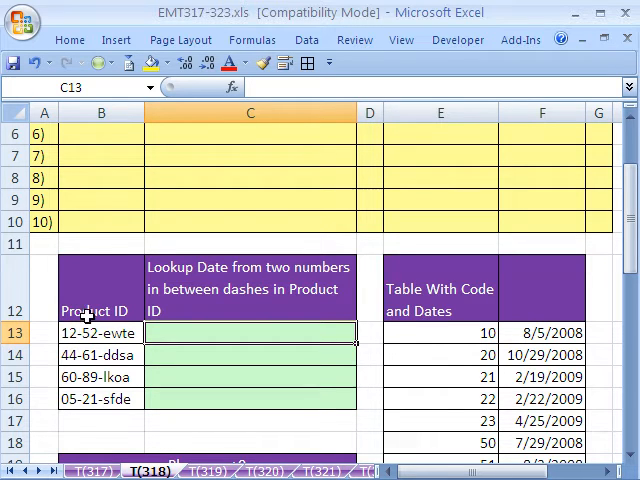
mouse_move(92, 330)
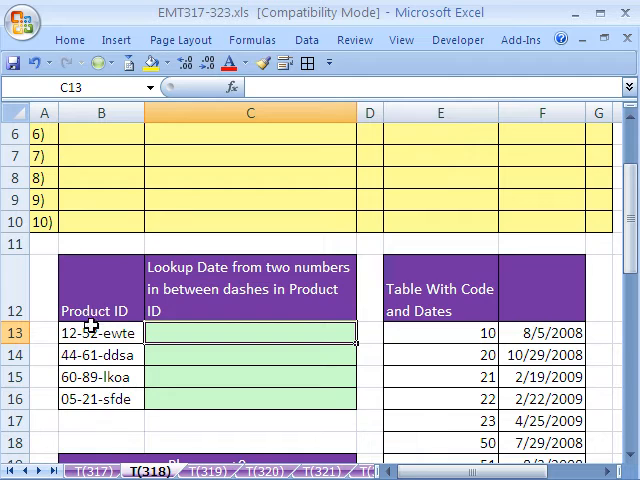
mouse_move(484, 332)
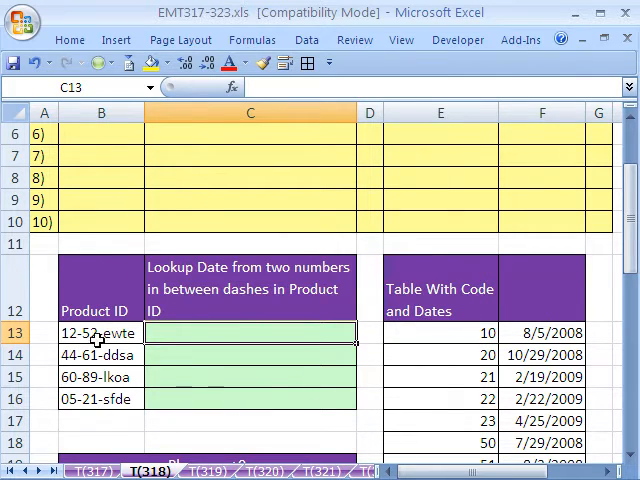
Review the Plus zero example date and the code 61 row of the lookup table, then return to the first empty lookup date cell
scroll("down", 3)
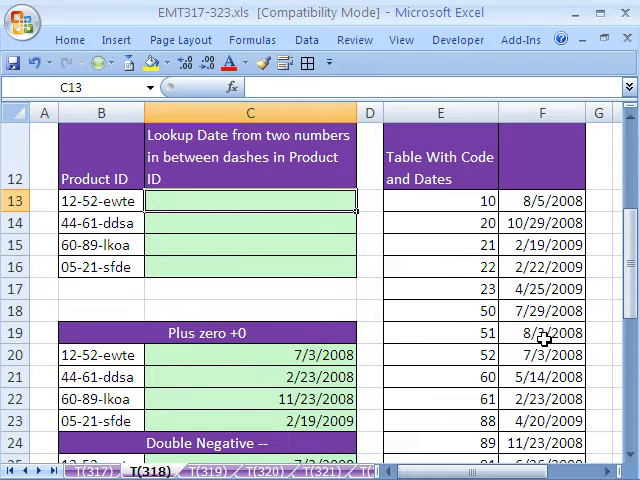
left_click(440, 356)
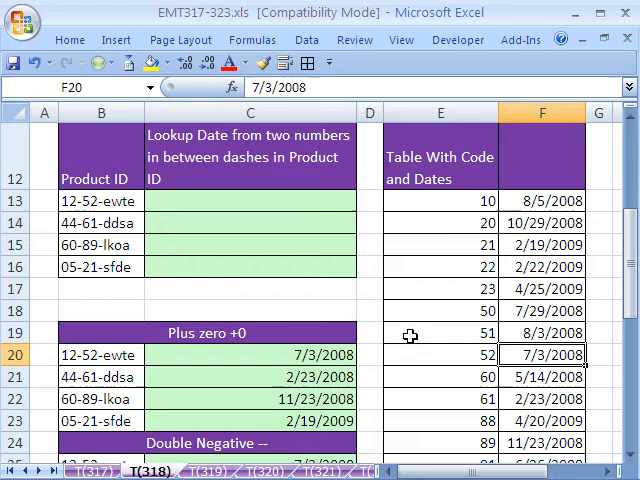
left_click(438, 398)
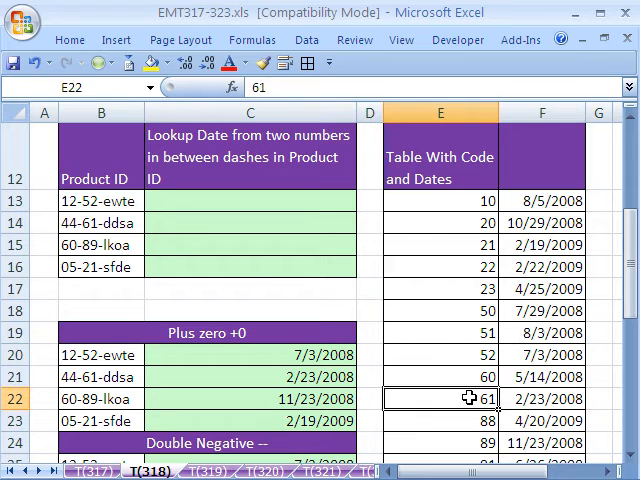
left_click(548, 400)
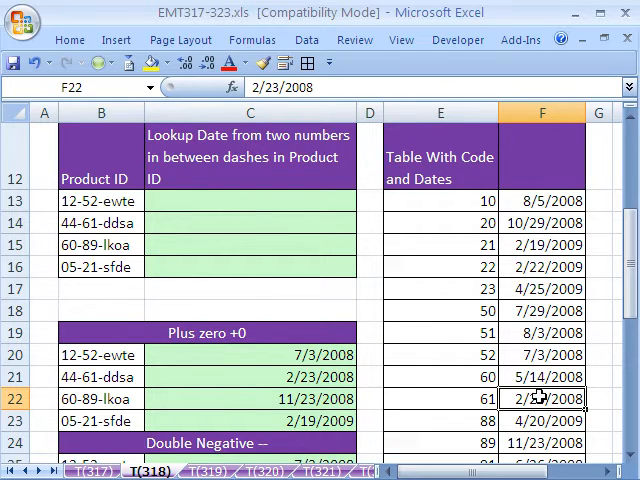
left_click(248, 268)
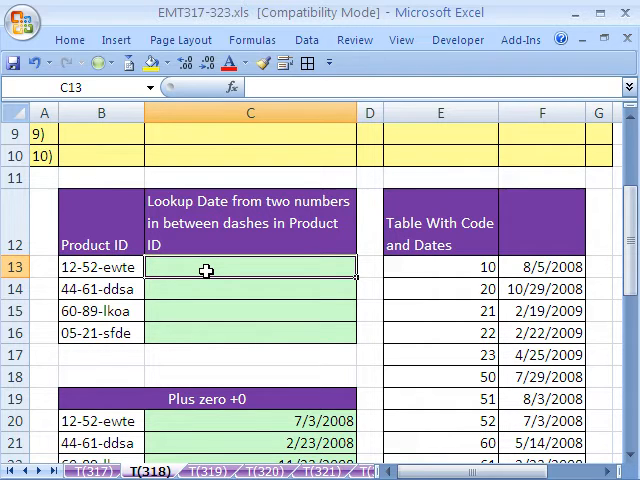
mouse_move(184, 292)
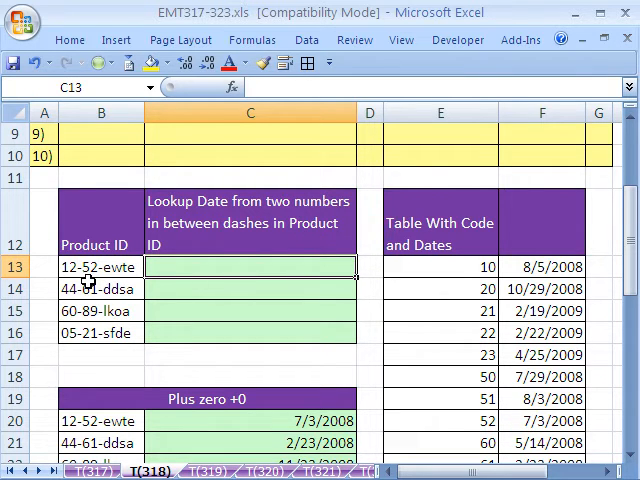
mouse_move(108, 312)
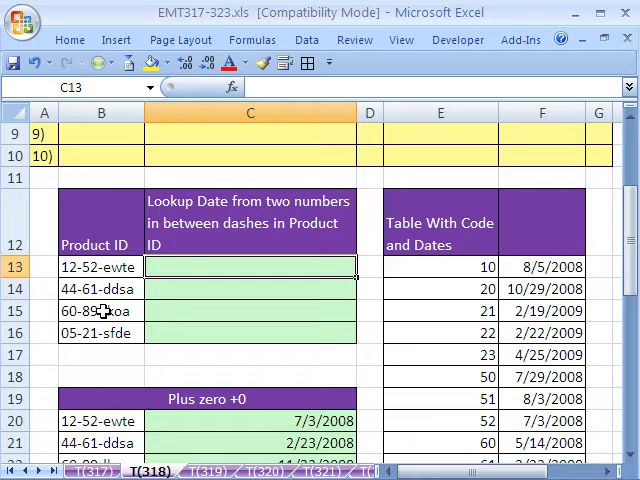
mouse_move(90, 288)
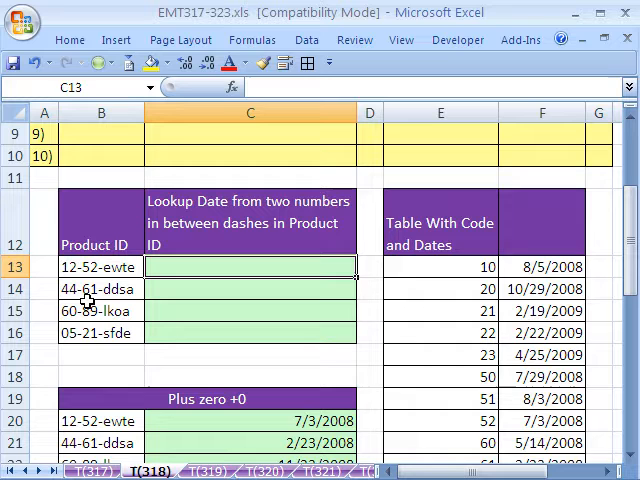
mouse_move(146, 300)
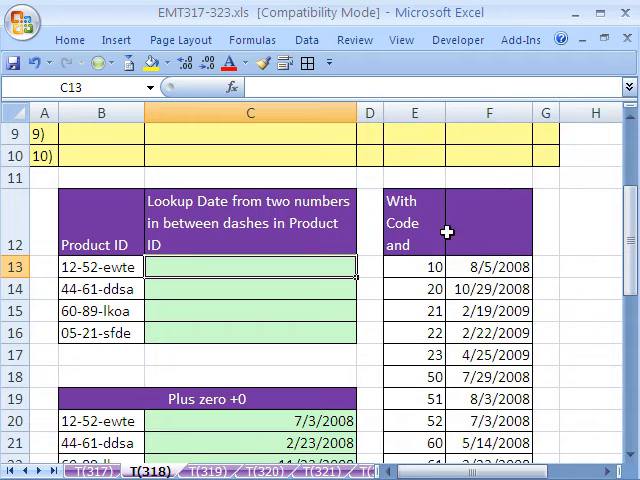
Widen column C to fit the heading and begin a VLOOKUP formula in C13
left_click_drag(250, 268, 544, 376)
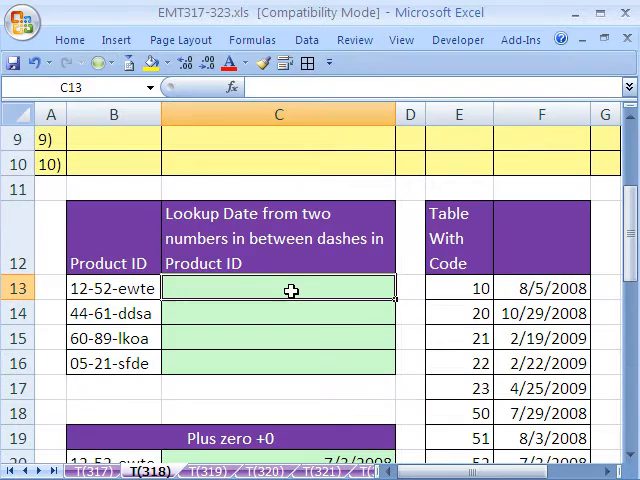
type("=v")
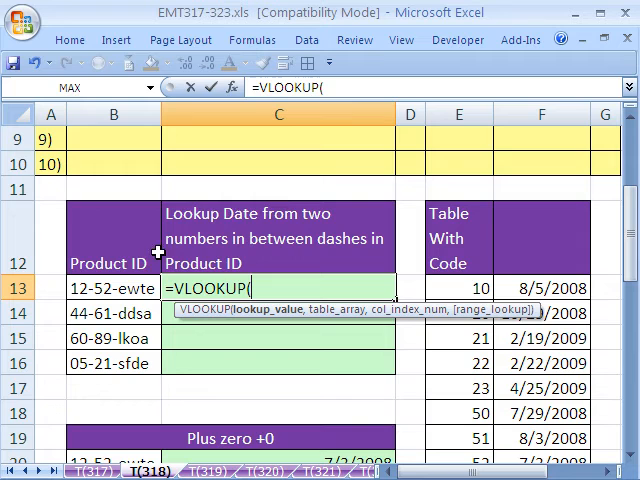
mouse_move(472, 428)
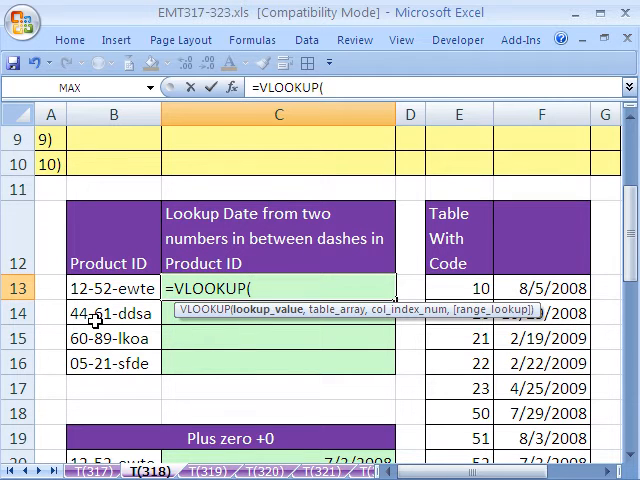
Make the lookup value MID(B13,4,2), pulling the two digits between the dashes of the Product ID
type("MID(")
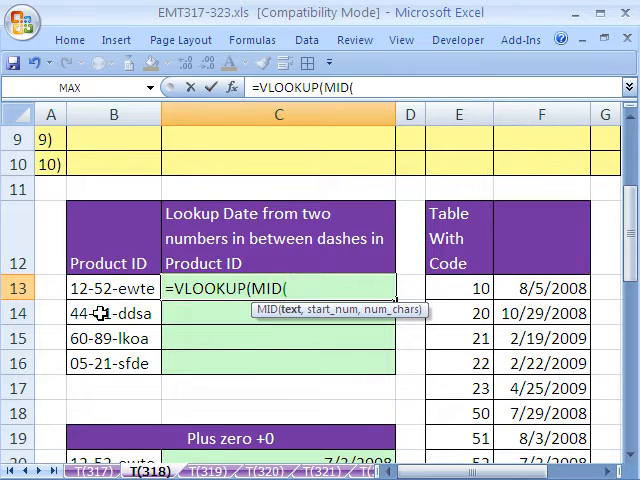
left_click(112, 288)
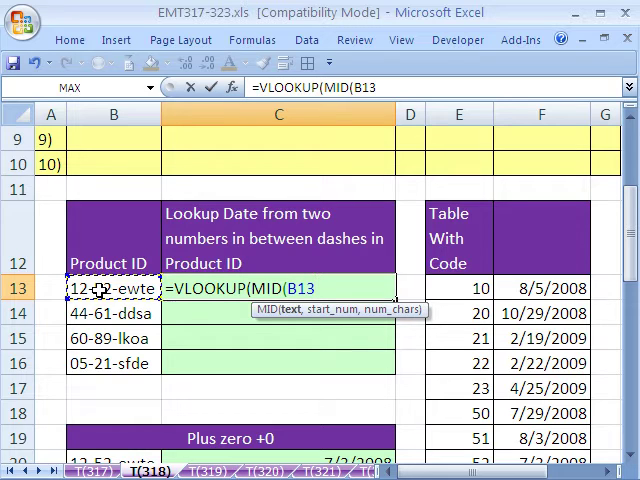
type(",")
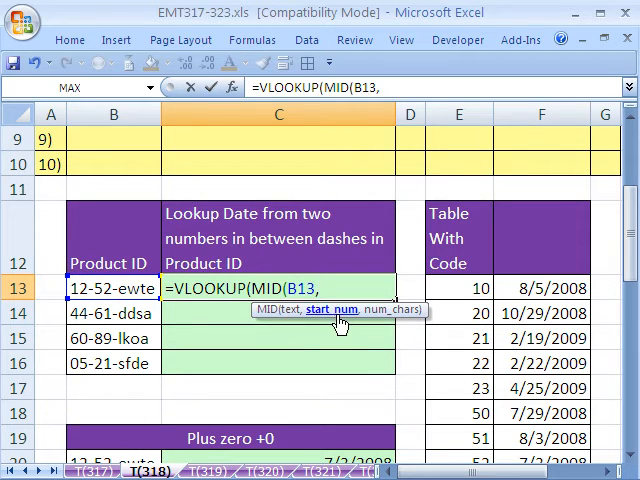
mouse_move(104, 300)
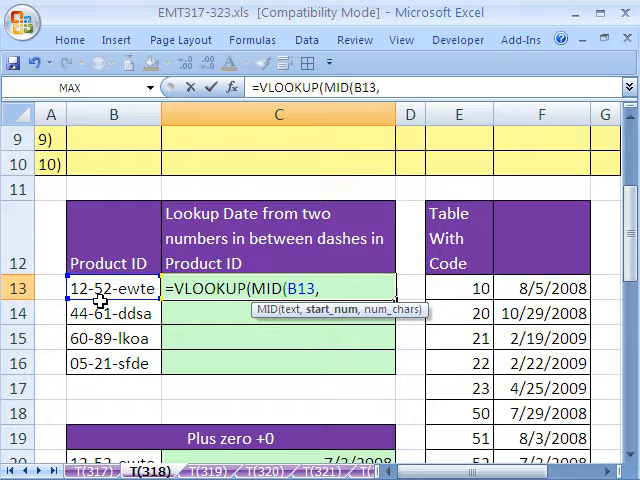
type("4,")
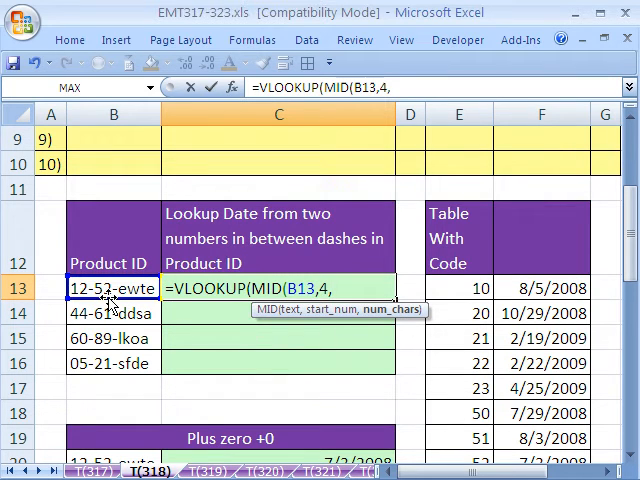
type("2)")
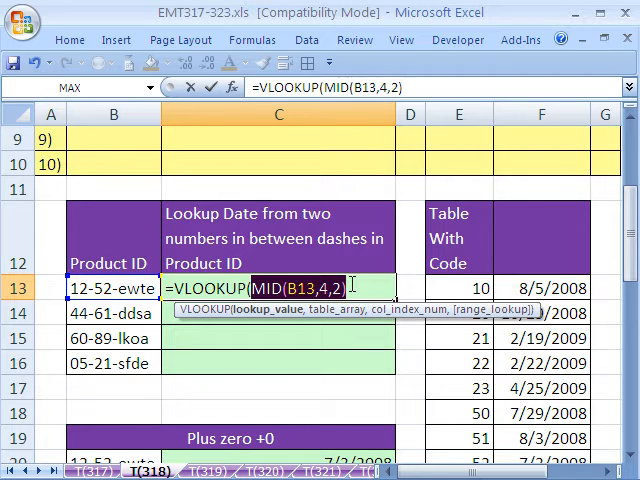
type("\"52\"")
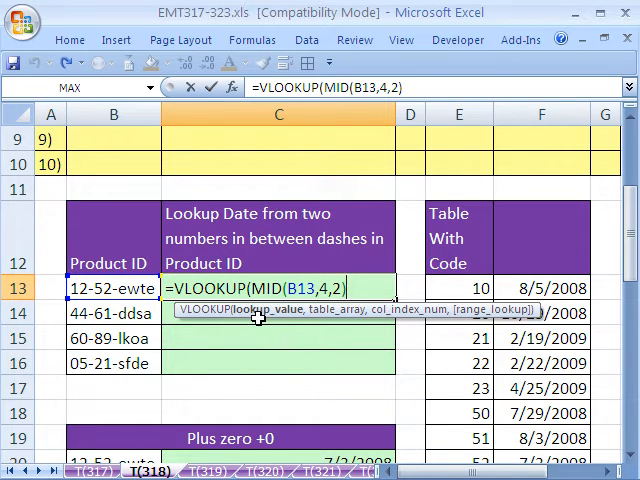
Complete the VLOOKUP with absolute table $E$13:$F$25, column 2 and exact match 0; it returns #N/A
type(",E13:F25")
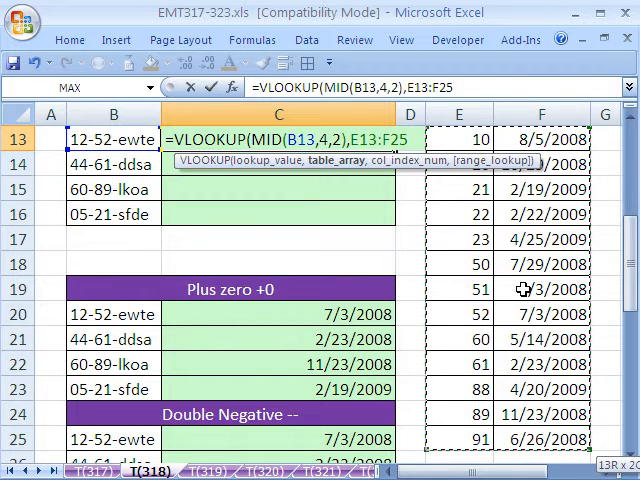
key("F4")
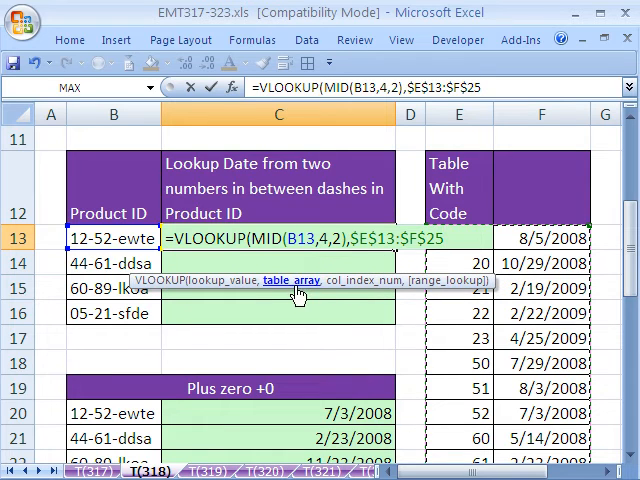
type(",")
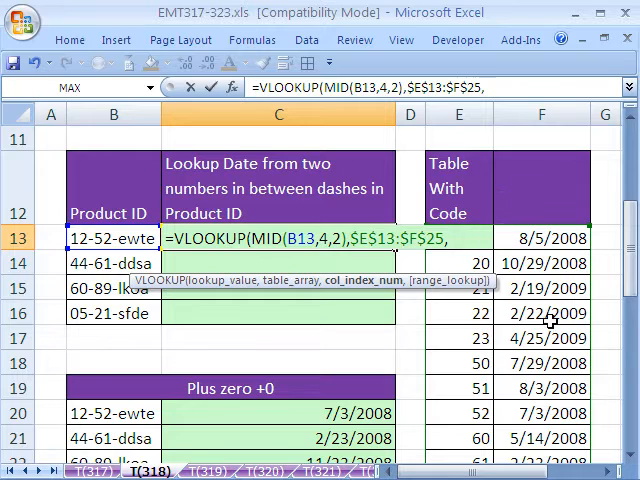
mouse_move(560, 358)
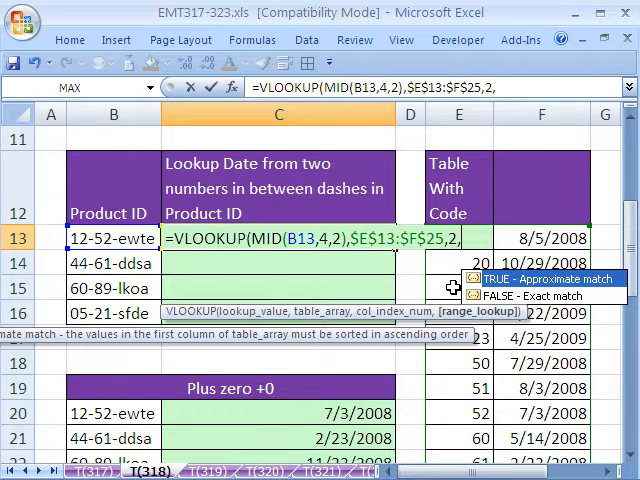
mouse_move(510, 316)
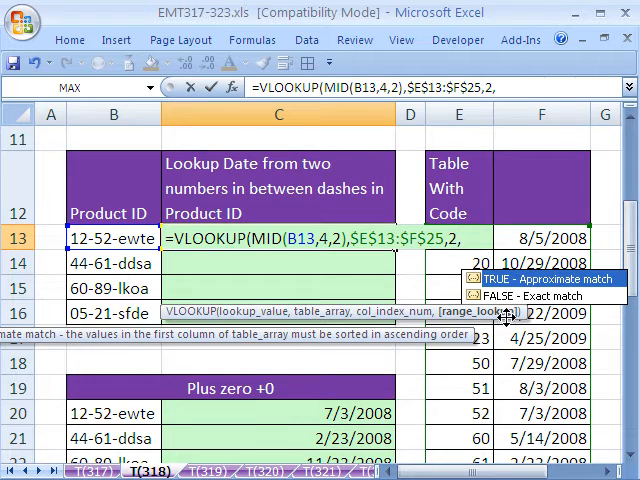
mouse_move(500, 304)
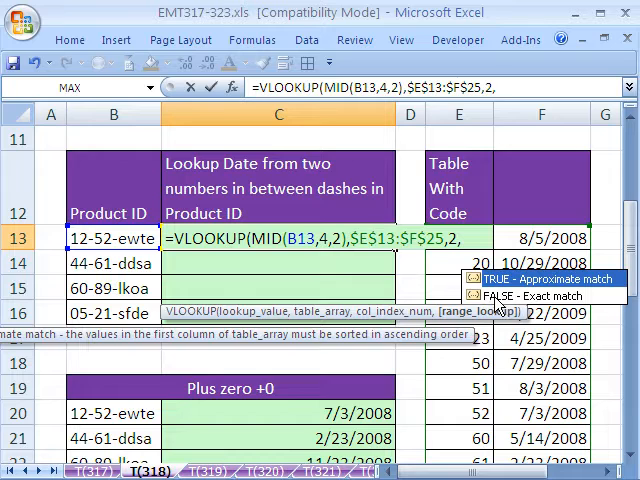
type("0)")
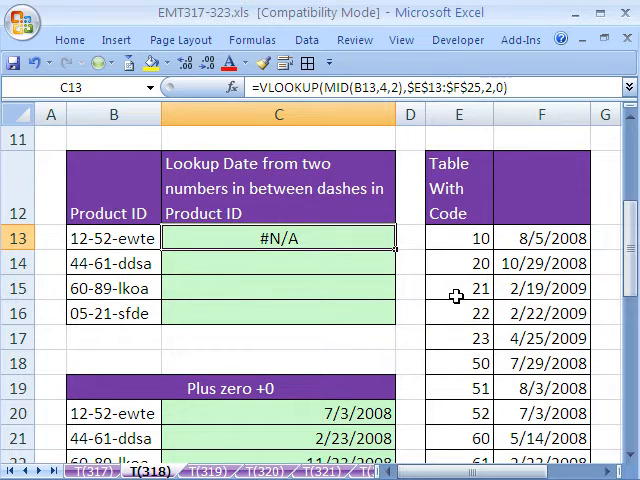
mouse_move(312, 232)
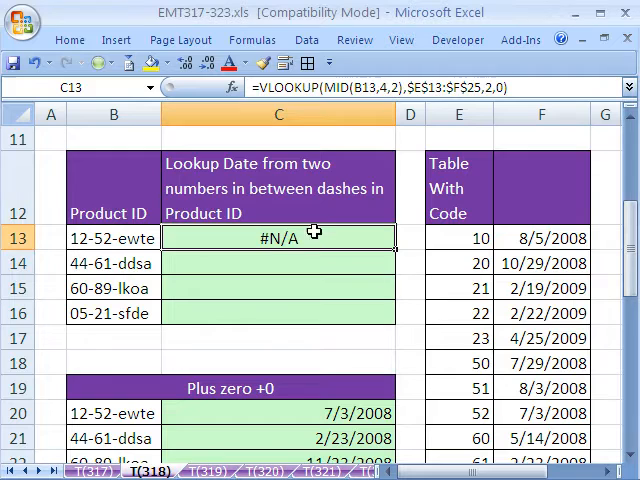
mouse_move(320, 238)
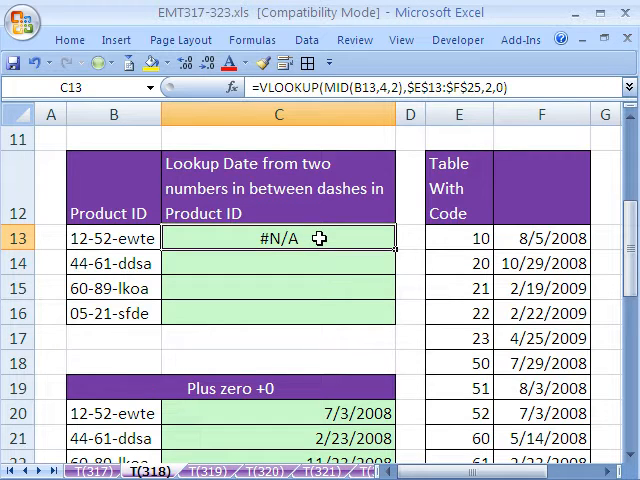
mouse_move(96, 250)
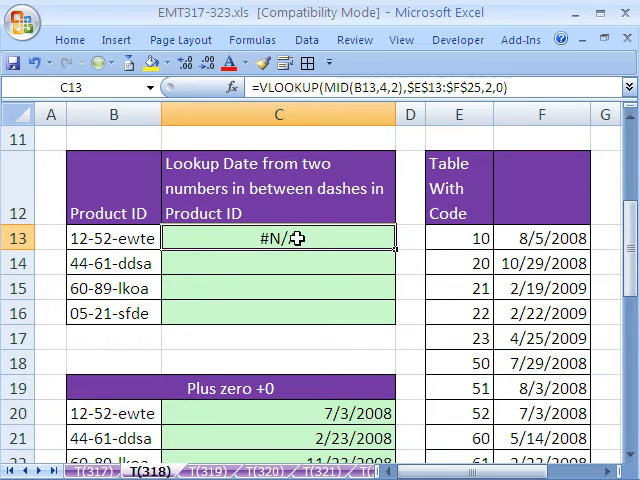
Reopen C13 to look at the #N/A-returning VLOOKUP formula
double_click(278, 238)
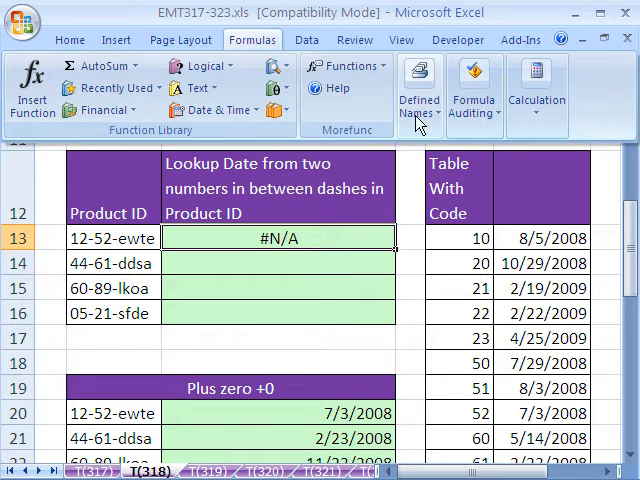
Run Evaluate Formula on C13, stepping through until MID shows as the text "52"
left_click(474, 90)
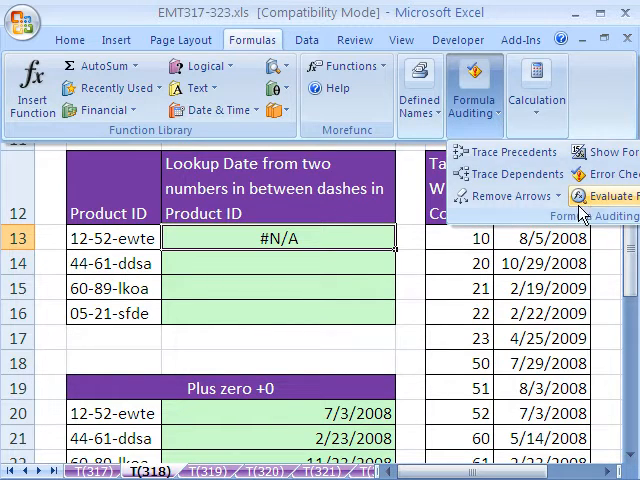
mouse_move(604, 196)
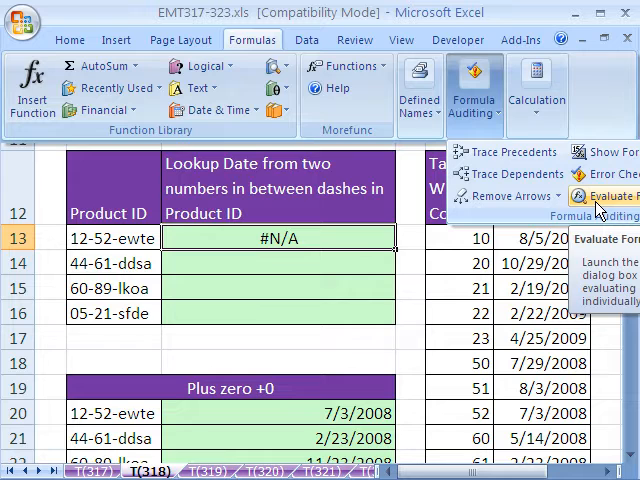
left_click(608, 196)
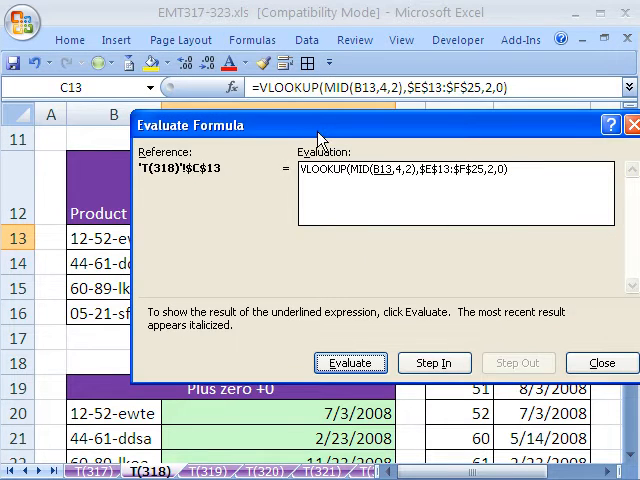
left_click(350, 362)
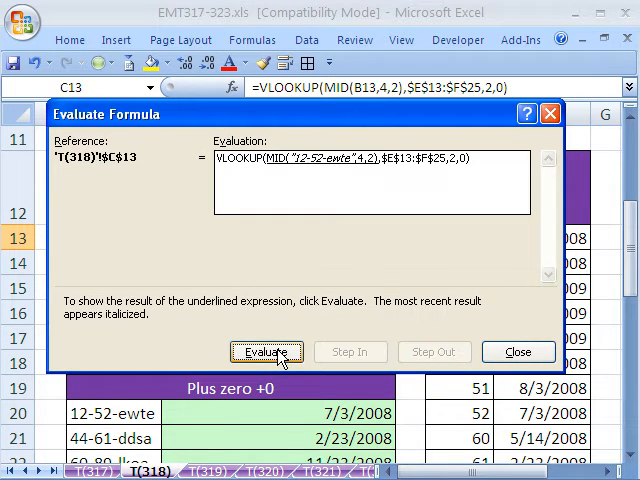
left_click(266, 352)
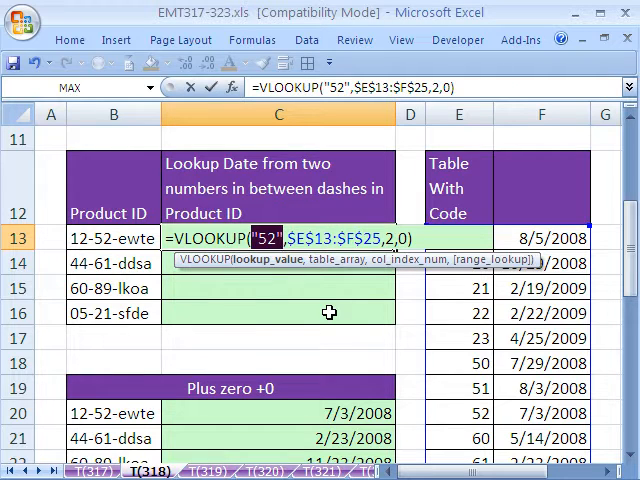
mouse_move(292, 268)
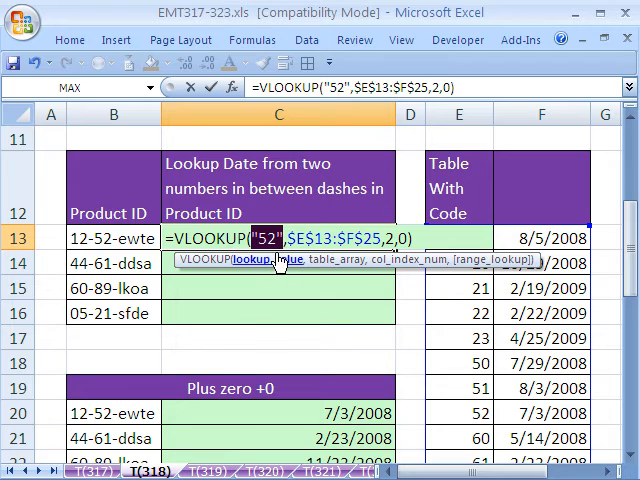
Restore the lookup value to MID(B13,4,2) after testing the text "52" in its place
type("MID(B13,4,2)")
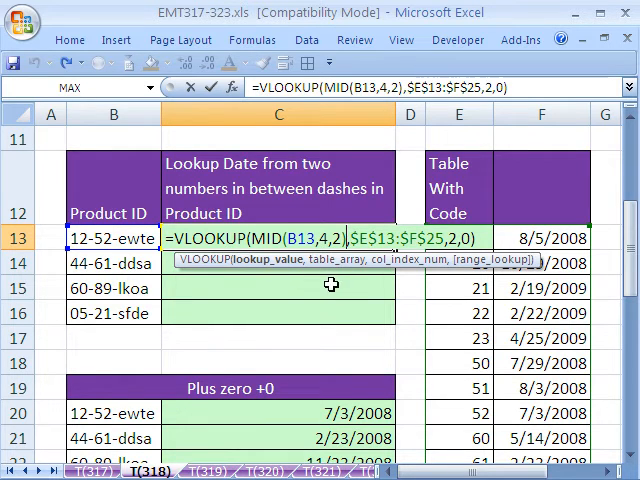
Change the lookup value to MID(B13,4,2)+0 so the digits become a number, returning 7/3/2008 in C13
type("+0")
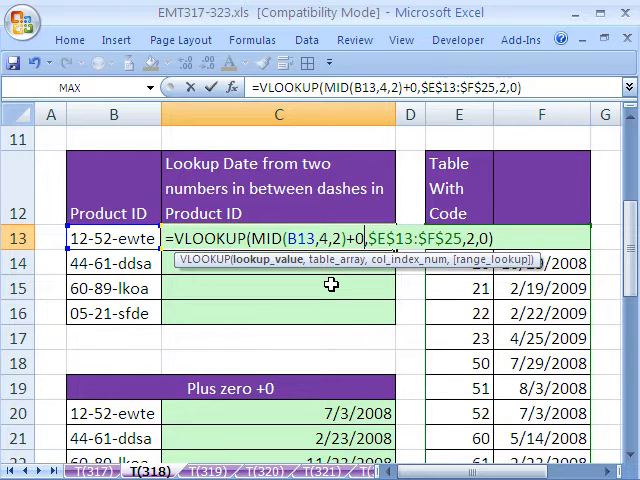
key("Enter")
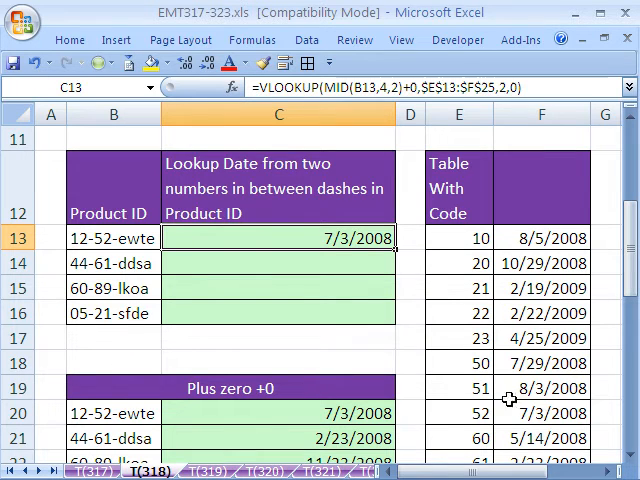
double_click(278, 238)
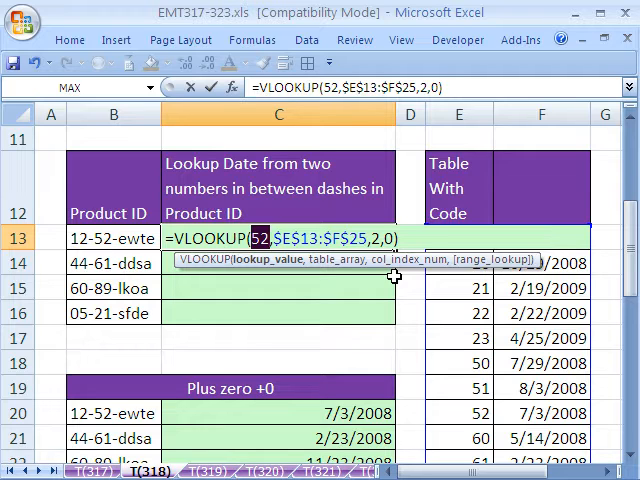
type("MID(B13,4,2)+0")
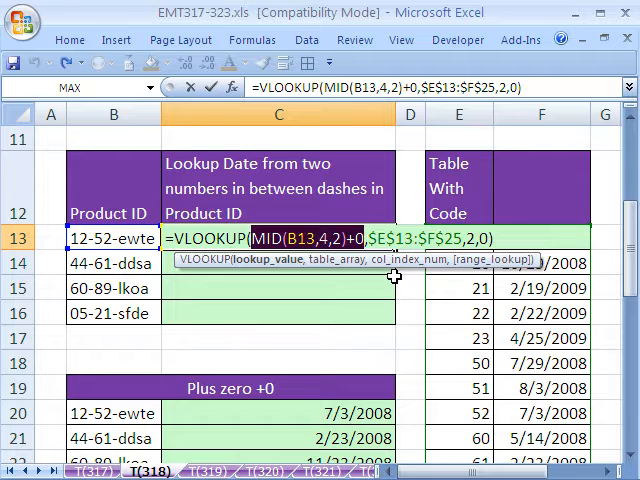
key("Enter")
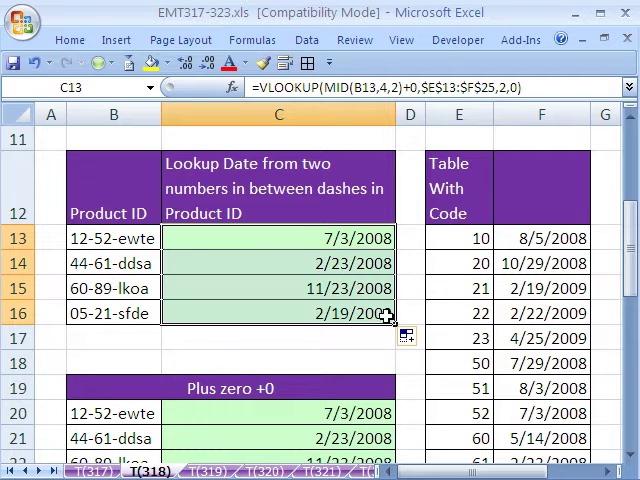
double_click(278, 312)
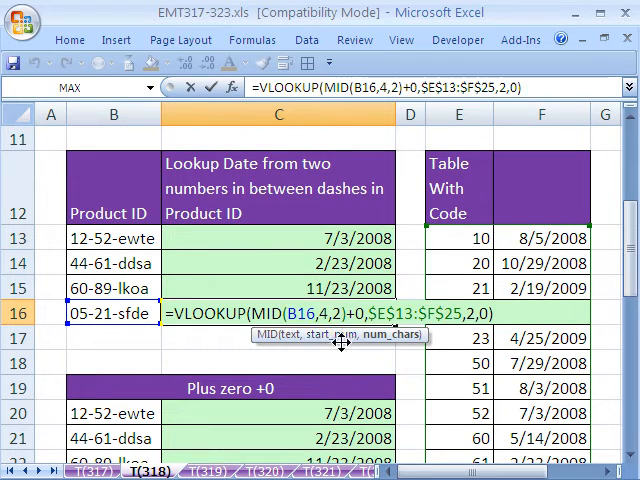
key("Enter")
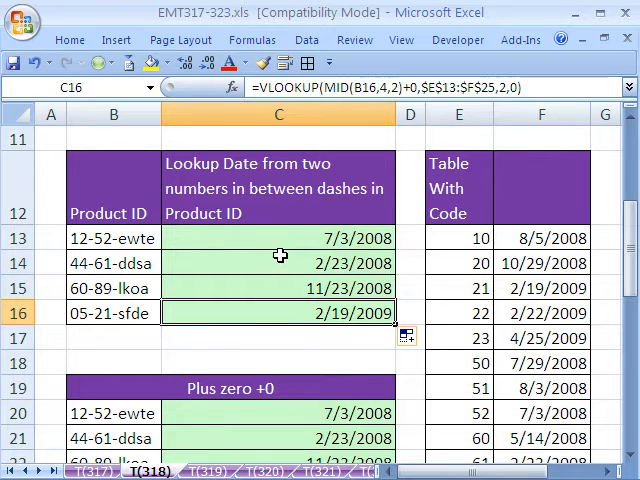
double_click(278, 238)
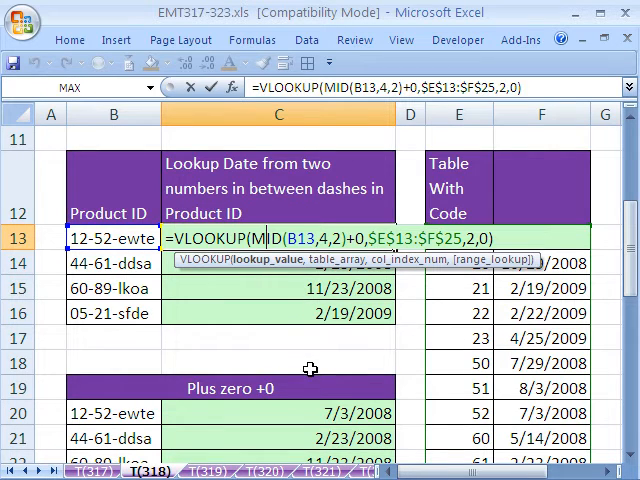